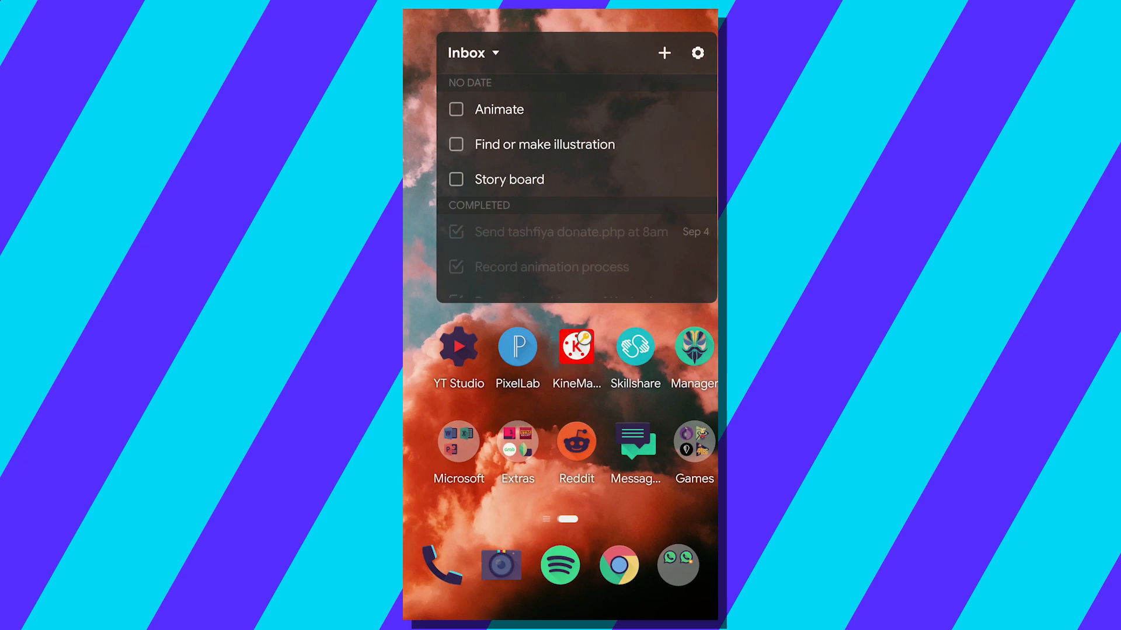
# Launch Magisk Manager from the home screen icon.
pyautogui.click(693, 347)
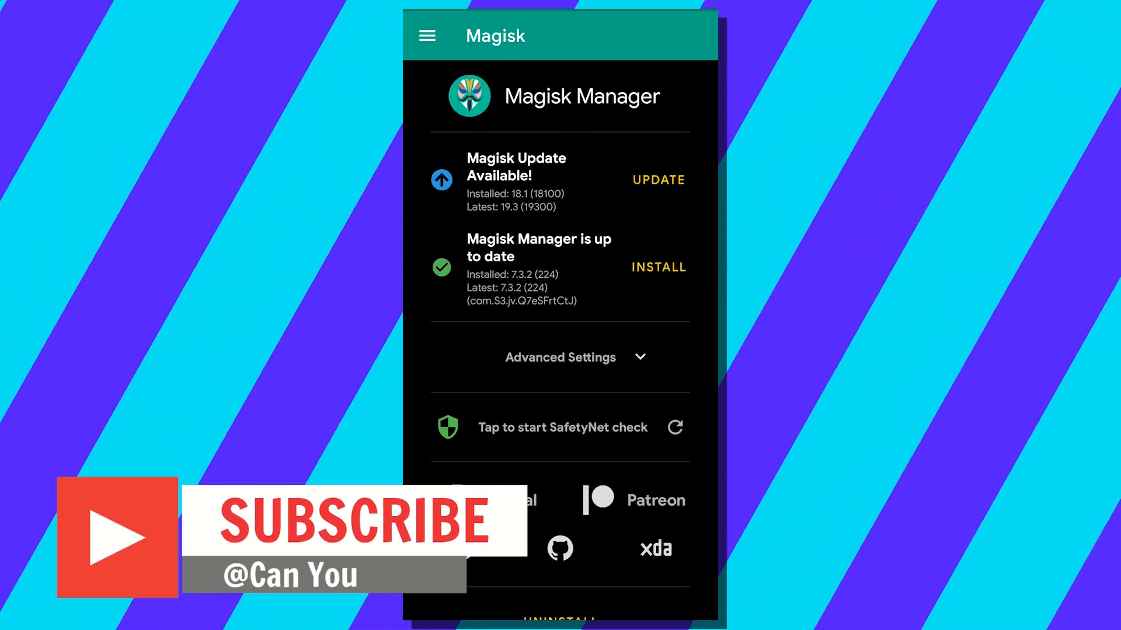
# Open the Magisk navigation drawer and choose an entry from the section list.
pyautogui.click(426, 35)
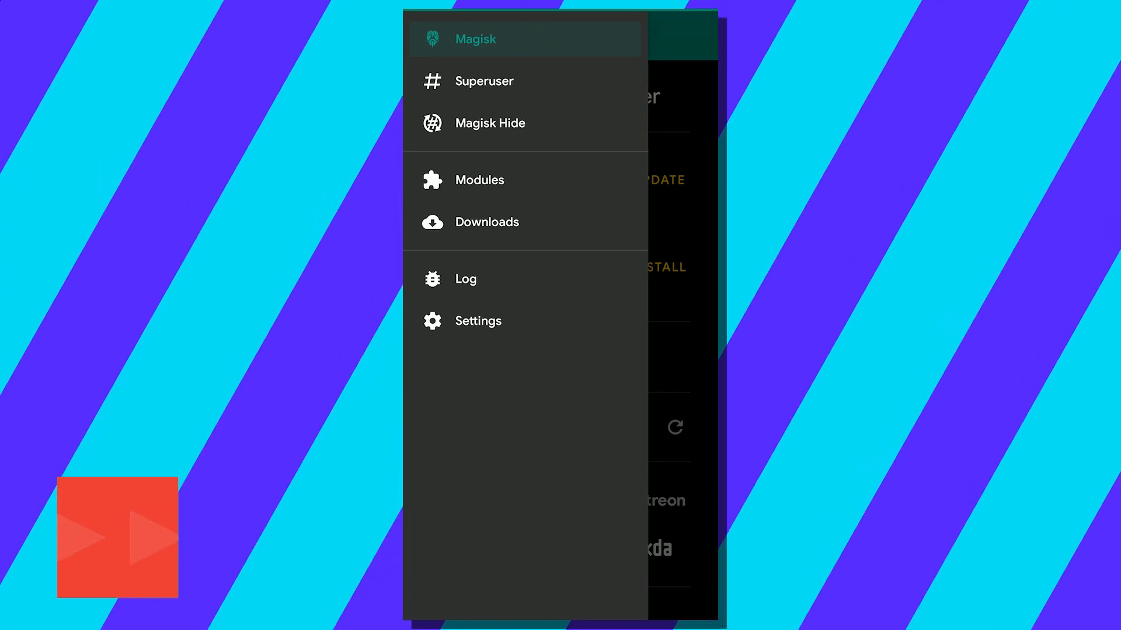
pyautogui.click(480, 179)
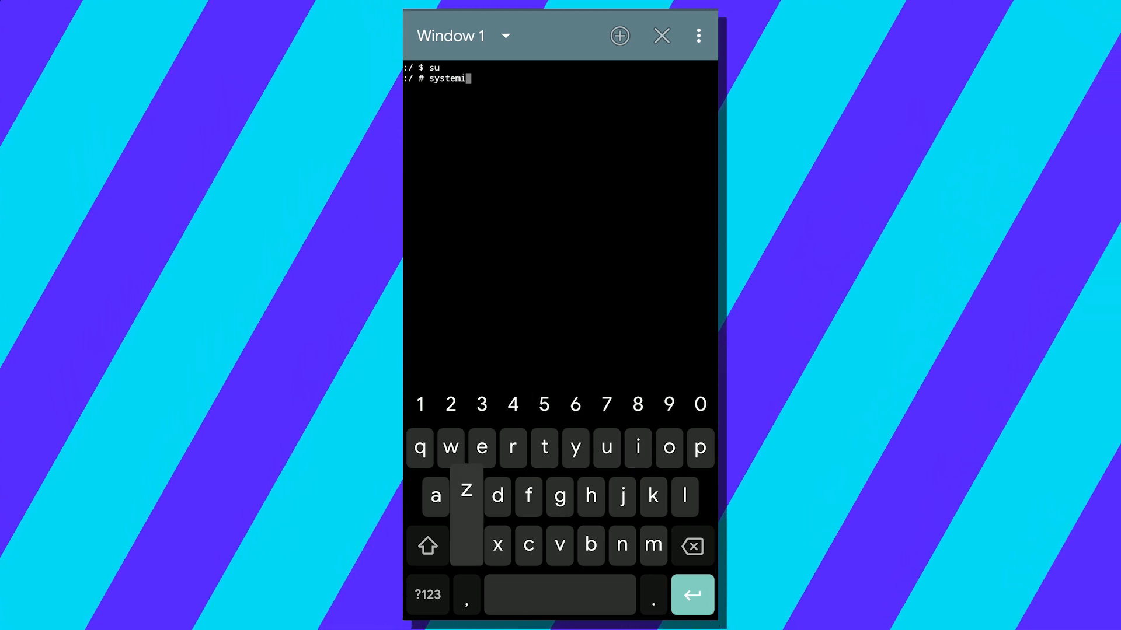
# Run the systemize command in the root shell to launch Systemizer.
pyautogui.press('Return')
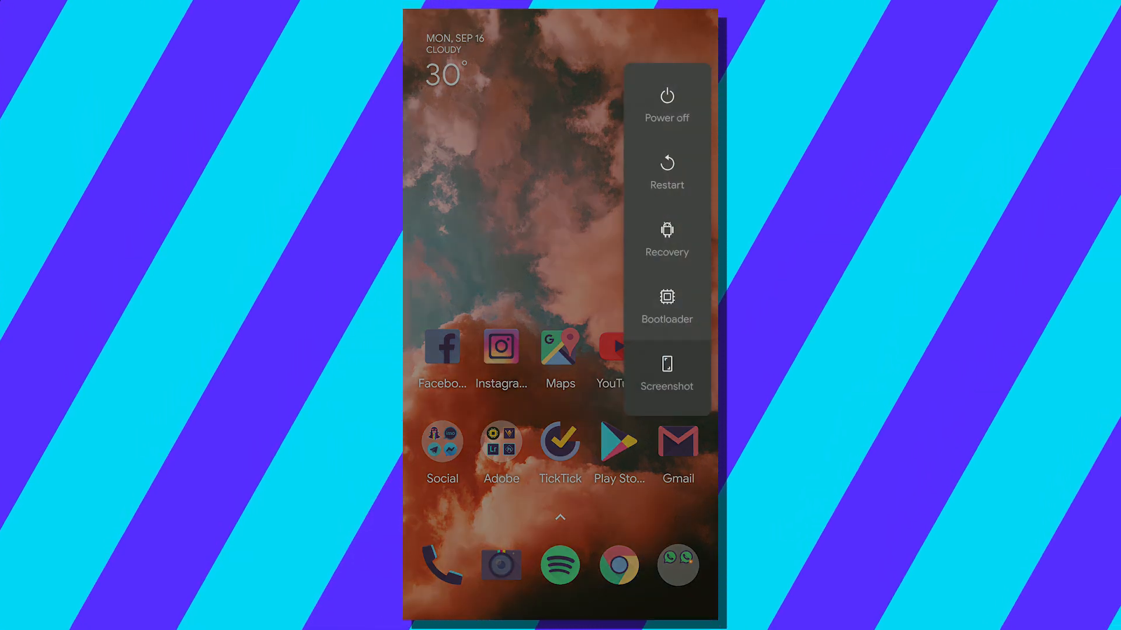
# Choose Restart from the device power menu.
pyautogui.click(501, 214)
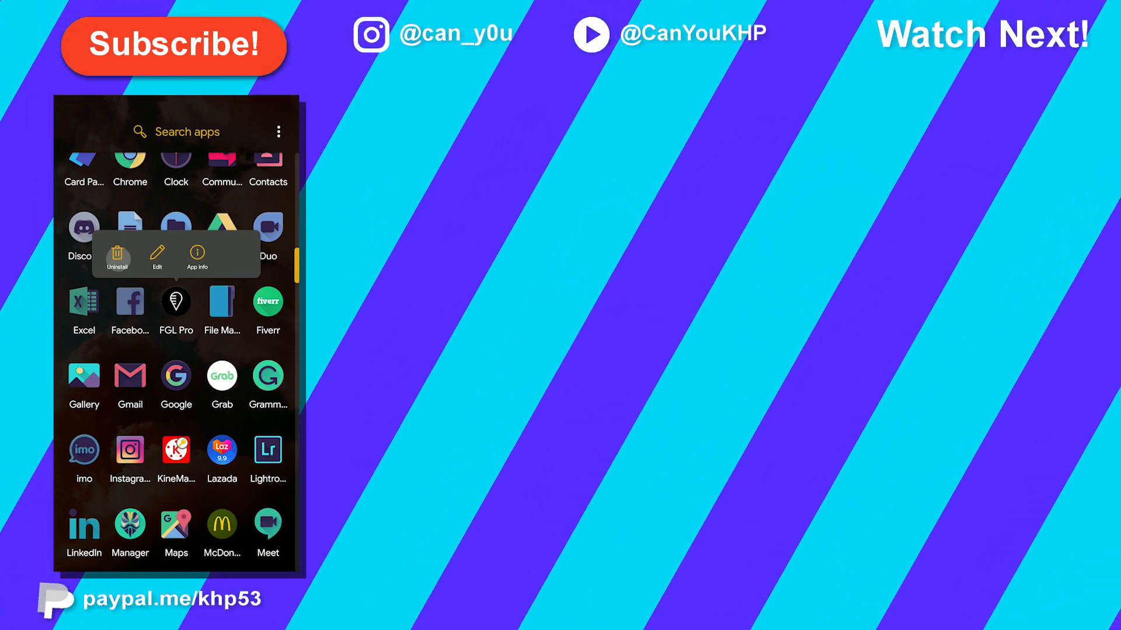
# Tap Uninstall in FGL Pro's quick options menu in the app drawer.
pyautogui.click(118, 254)
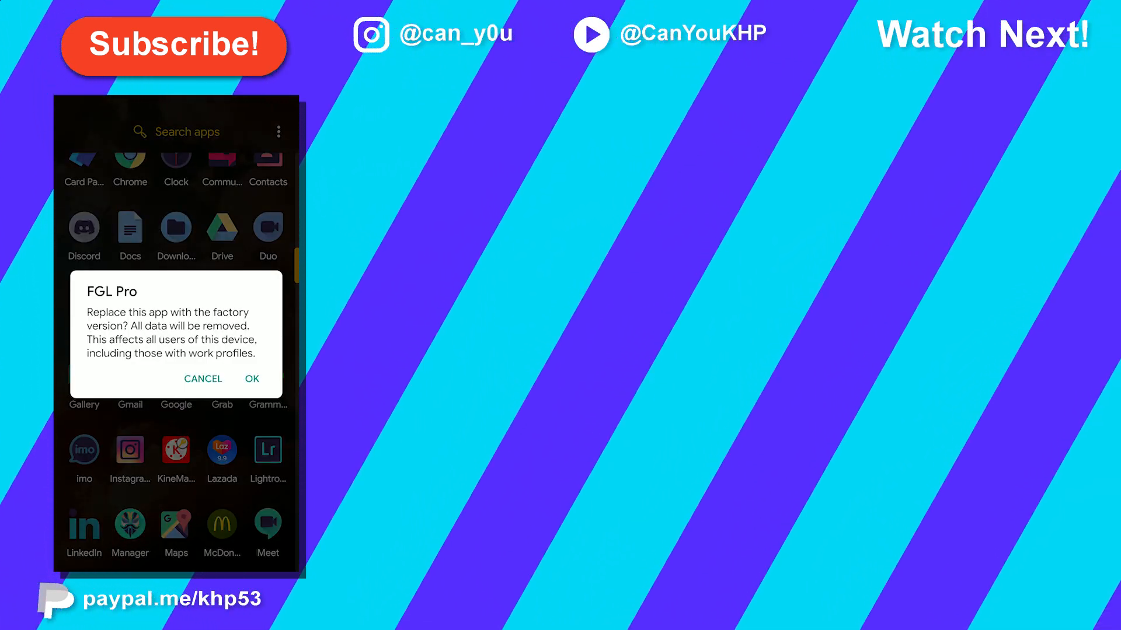